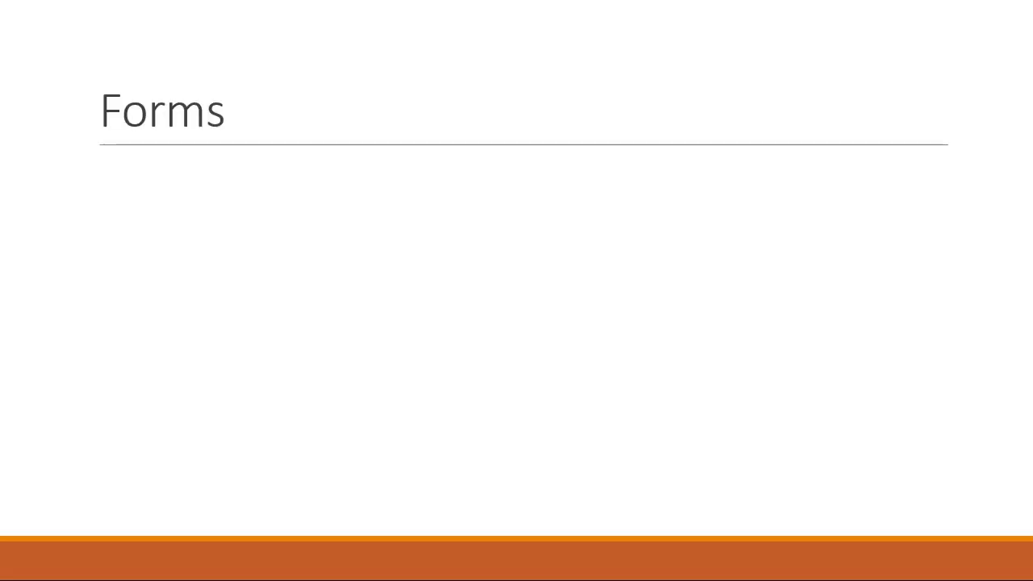
Add the first bullet 'Vital to business applications' under the Forms title
type("Vital to business applications")
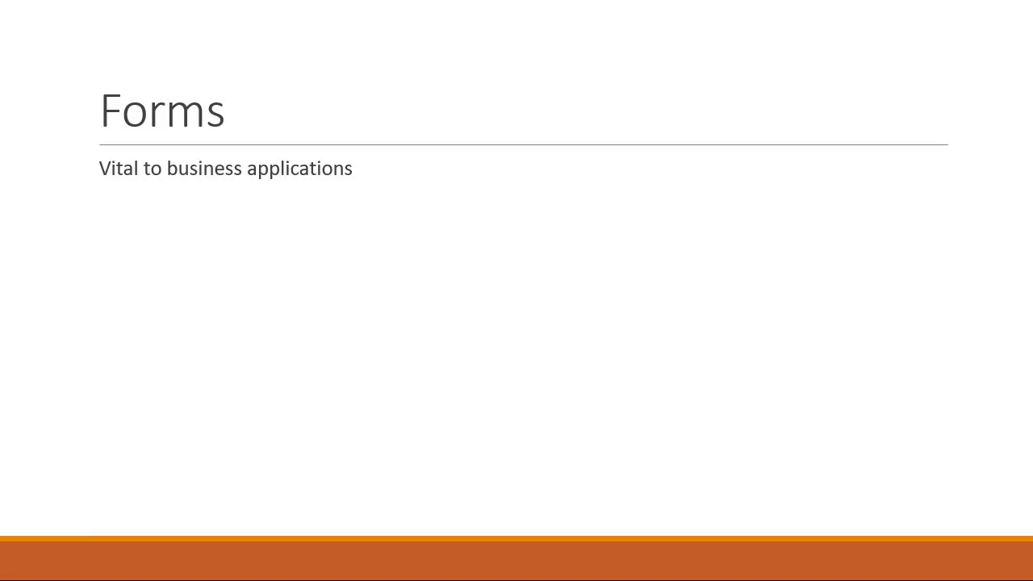
Add the bullet about creating an experience that guides the user efficiently and effectively
type("Create an experience that guides the user e1fficiently and effectively through the workflow")
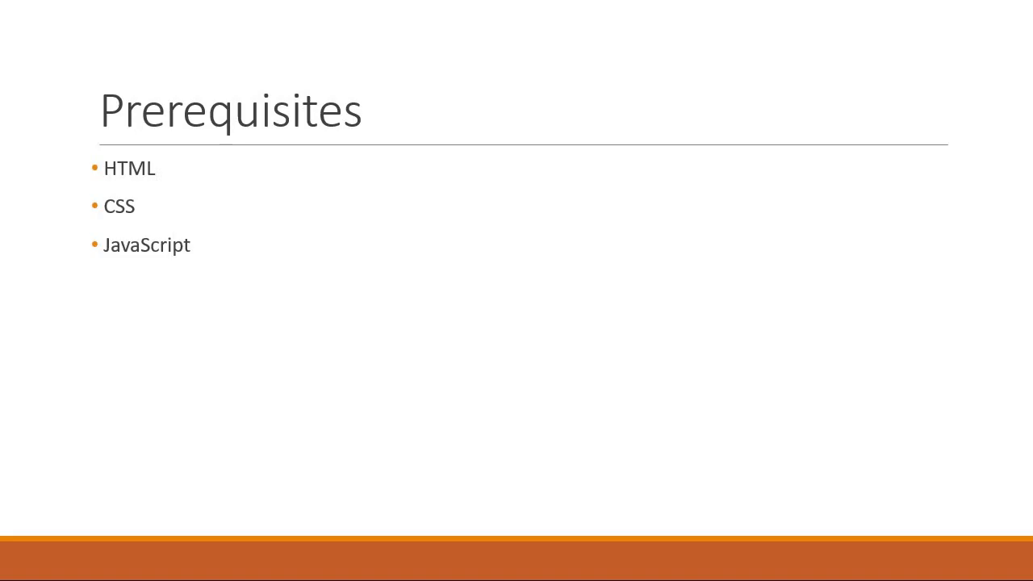
type("Angular – Templates, Components, Data Binding and Services")
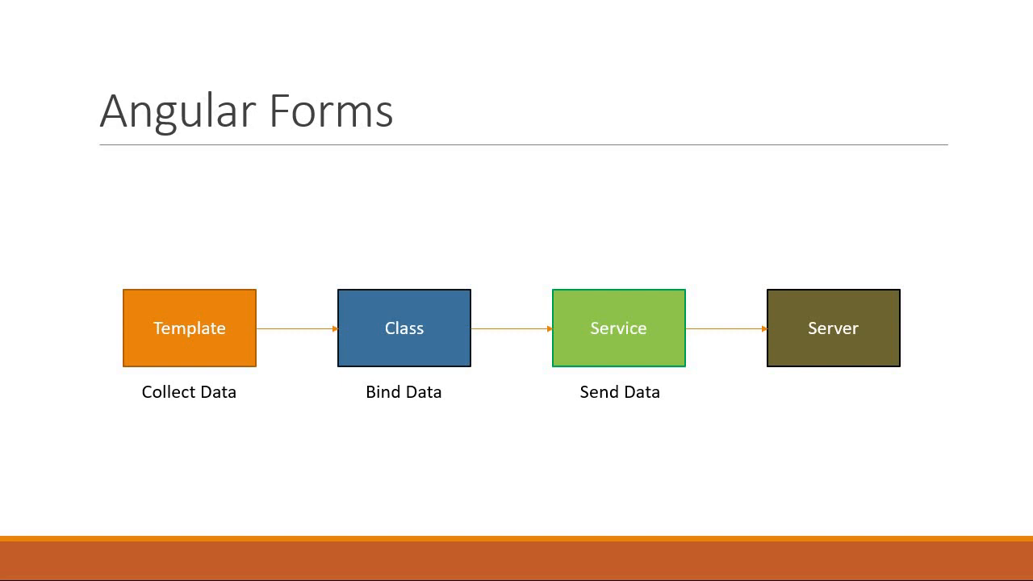
Advance from the Angular Forms diagram to the Two approaches slide
key("right")
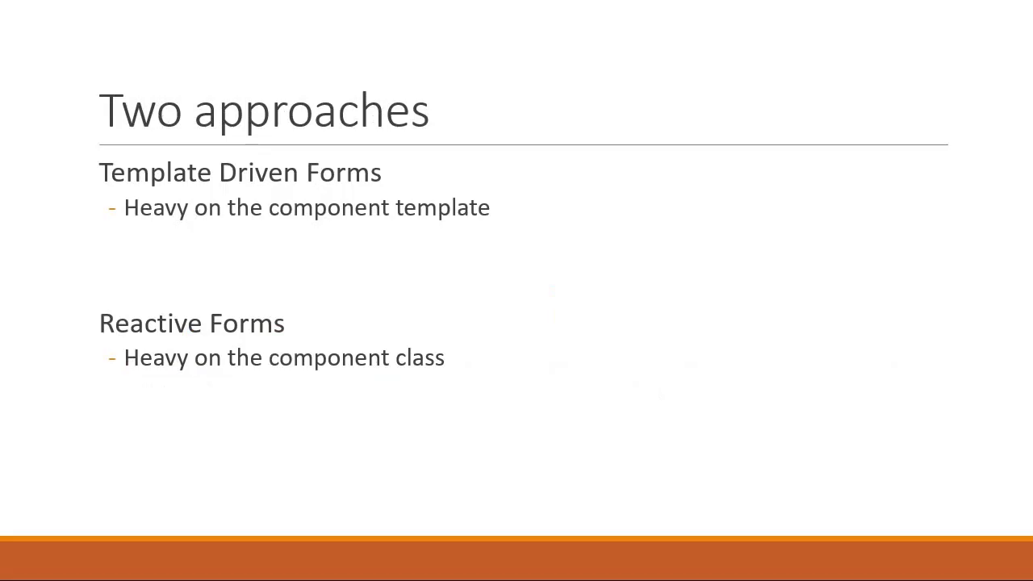